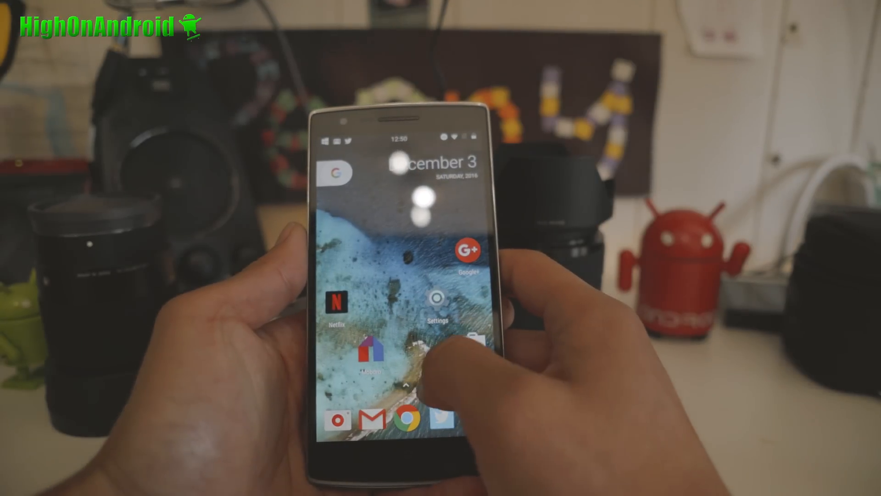
Open Android Settings to the main list showing Configurations under Personalization.
left_click(437, 308)
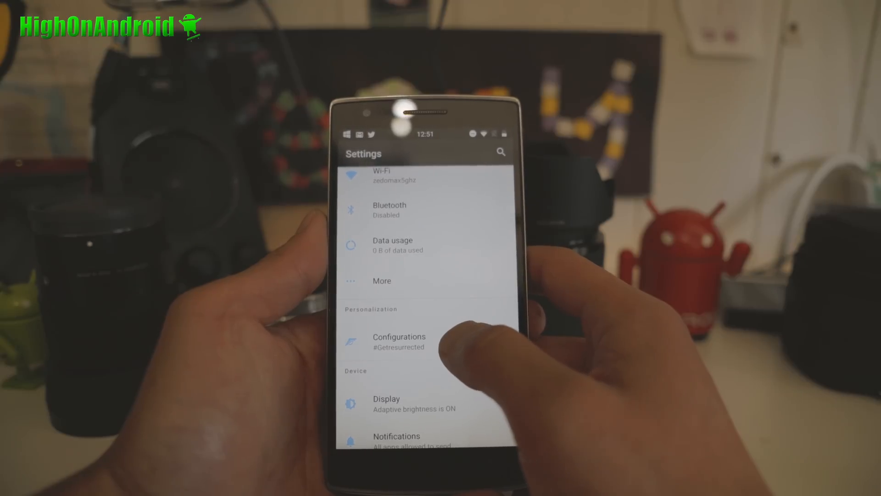